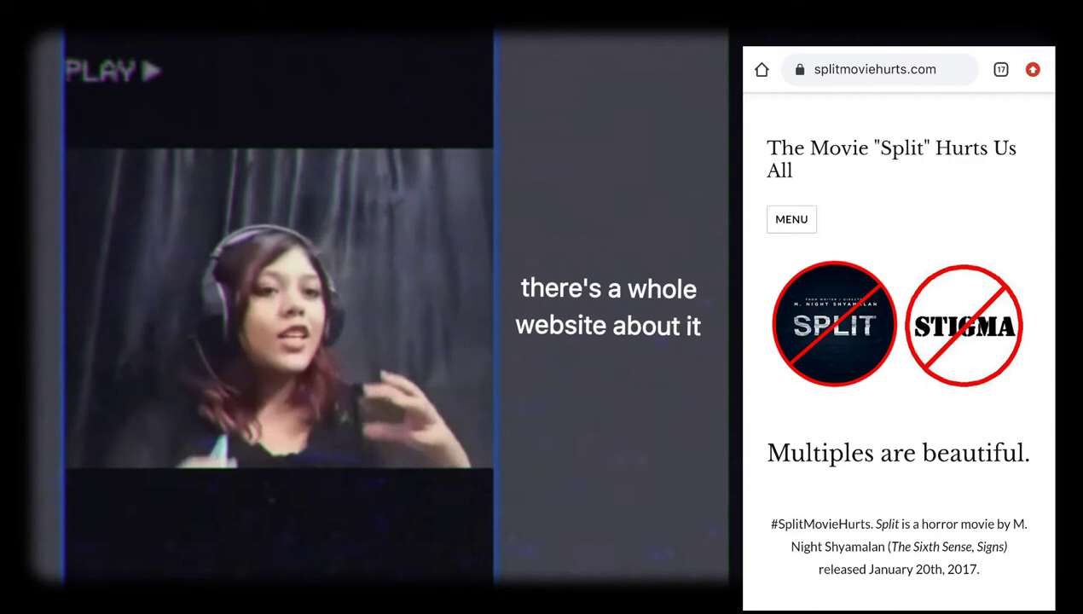
pyautogui.scroll(-3)
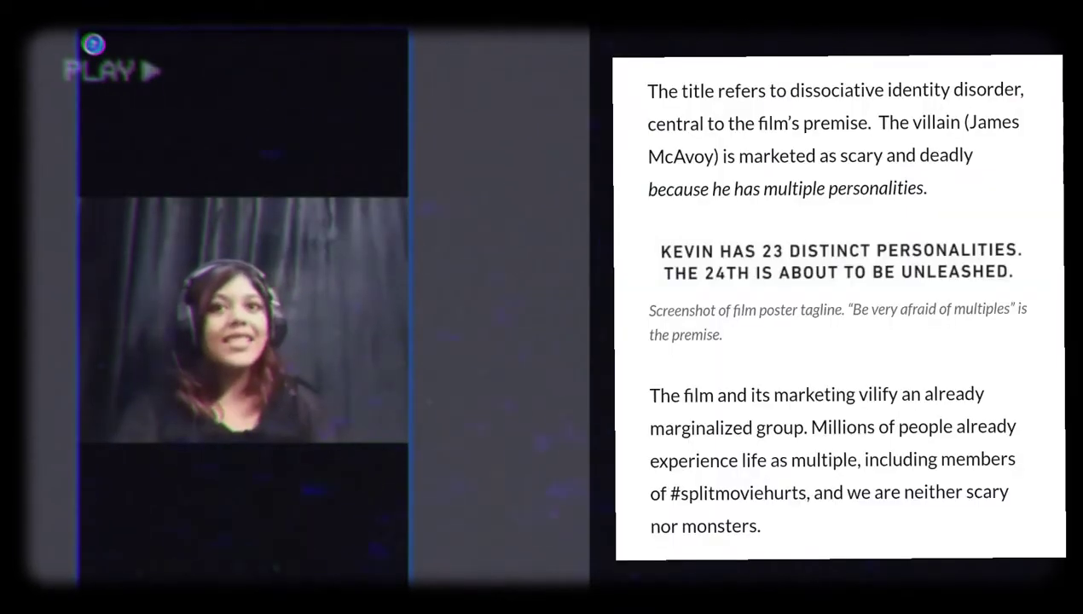